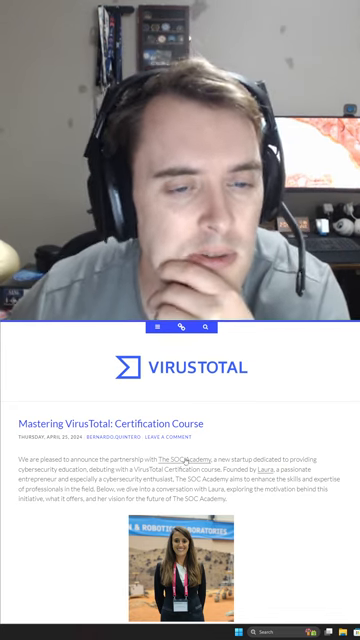
# Scroll through the 'Mastering VirusTotal: Certification Course' blog post to read it
pyautogui.scroll(-3)
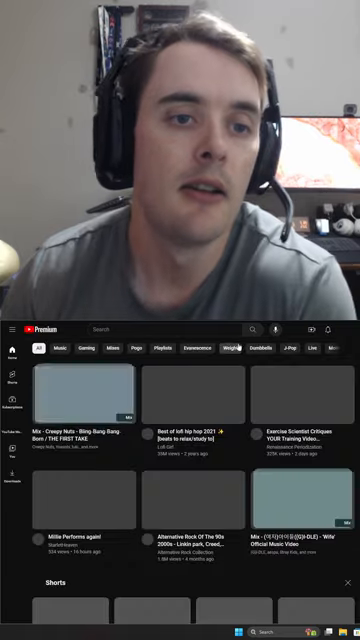
pyautogui.click(348, 328)
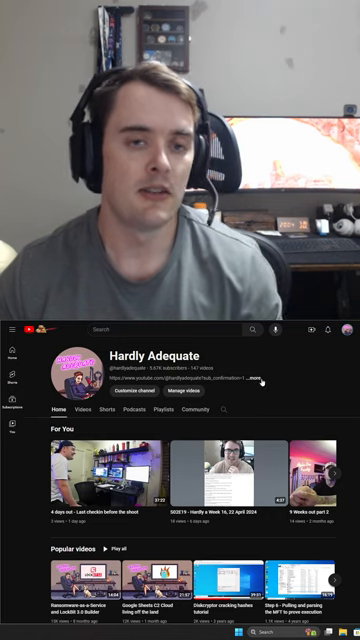
# Scroll the Hardly Adequate channel Home tab to the Popular videos and Created playlists rows
pyautogui.scroll(-3)
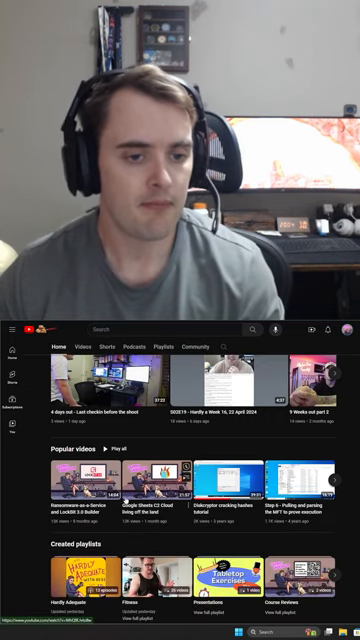